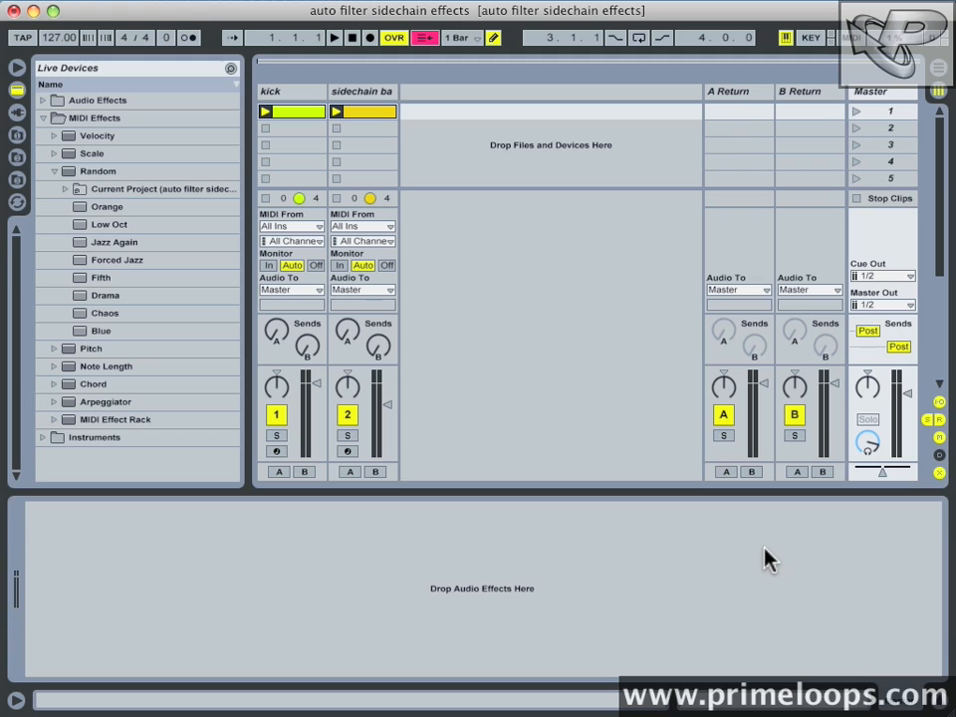
# Step: Start playback of the 'auto filter sidechain effects' demo set from the transport
pyautogui.click(335, 37)
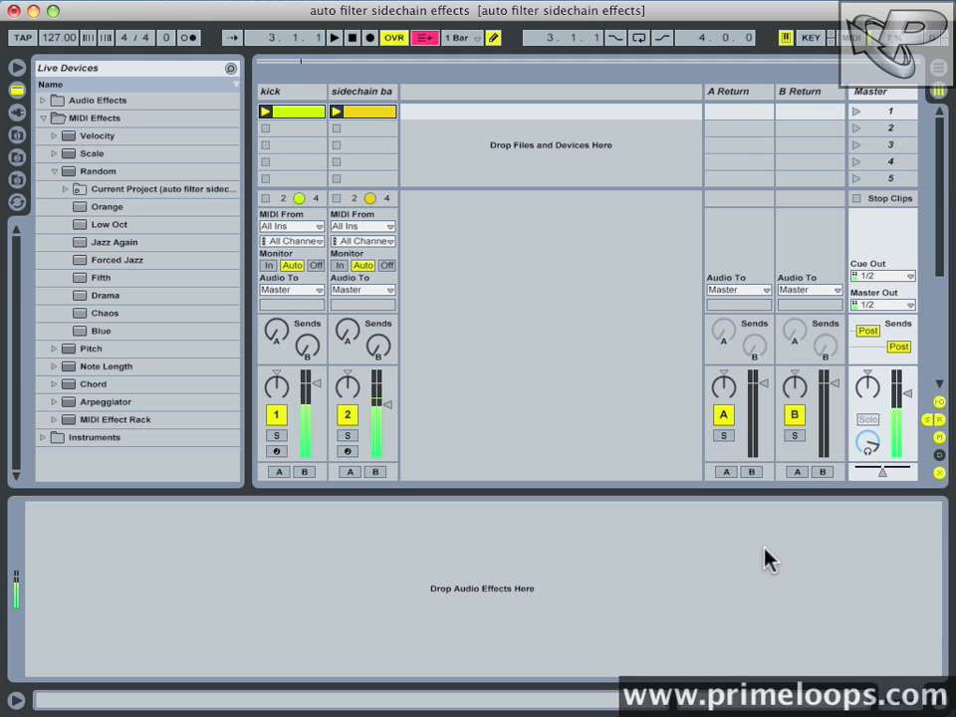
pyautogui.moveTo(562, 312)
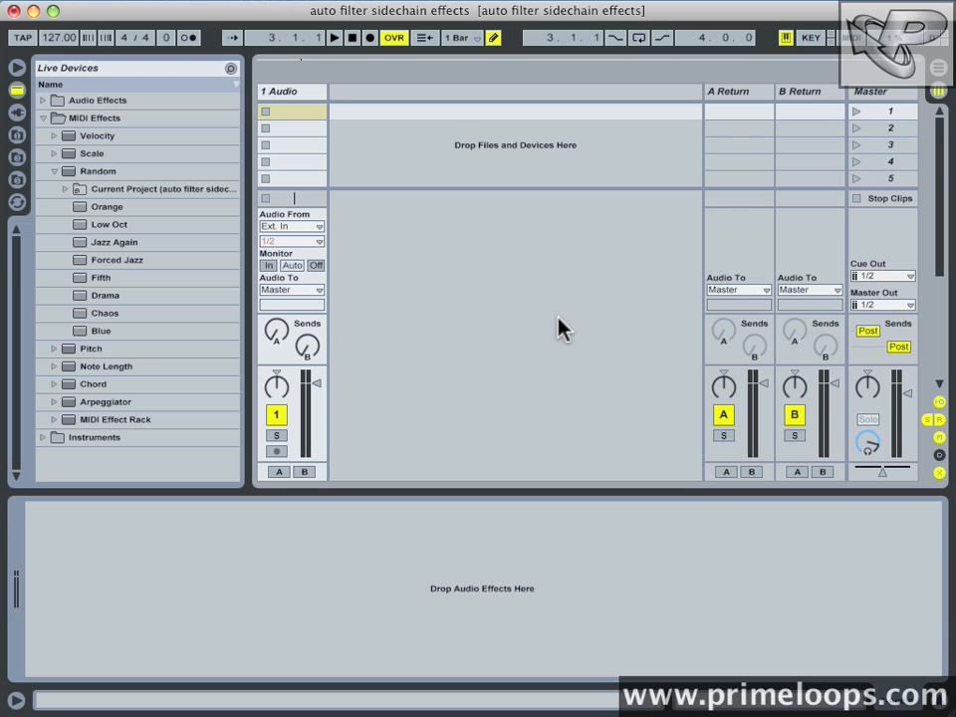
pyautogui.moveTo(473, 280)
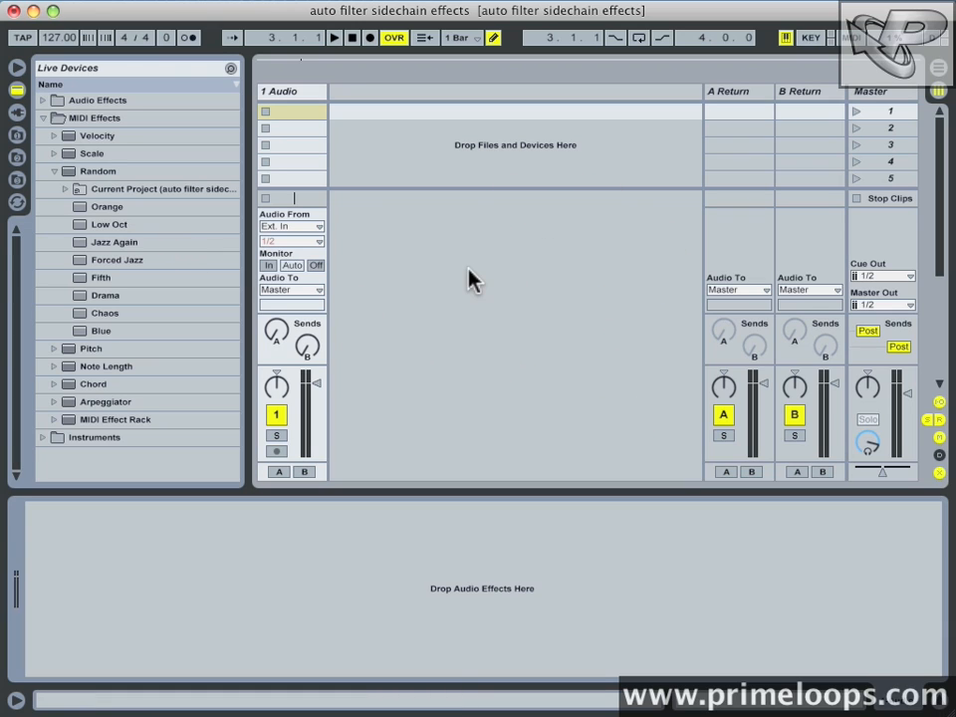
pyautogui.moveTo(472, 234)
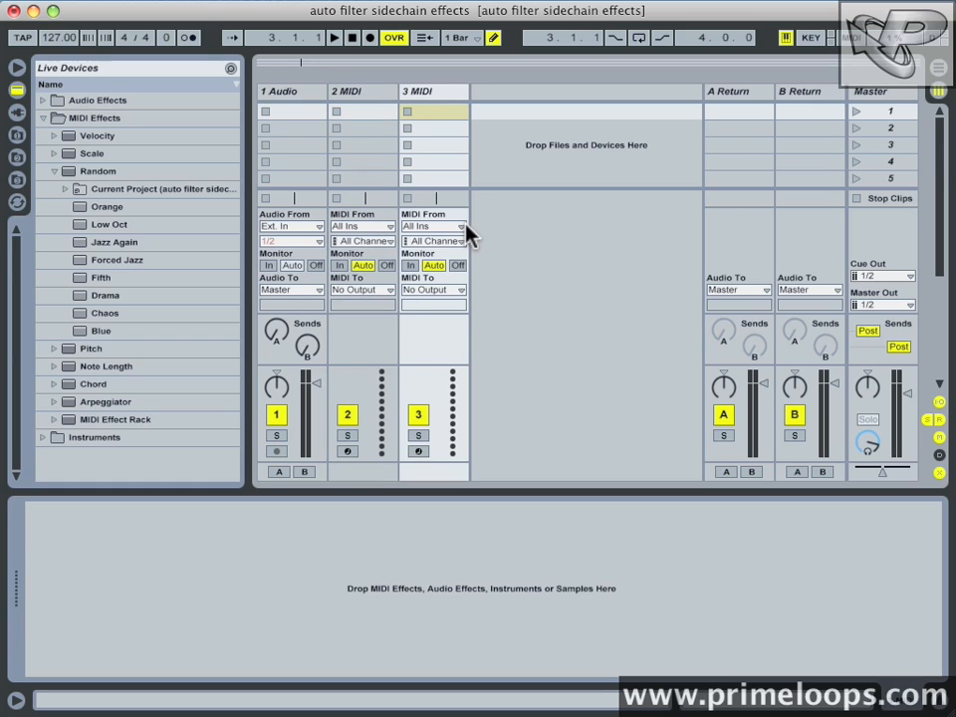
# Step: Delete the extra tracks and name the two MIDI tracks 'kick' and 'sidechain bass'
pyautogui.click(291, 91)
pyautogui.write('kick')
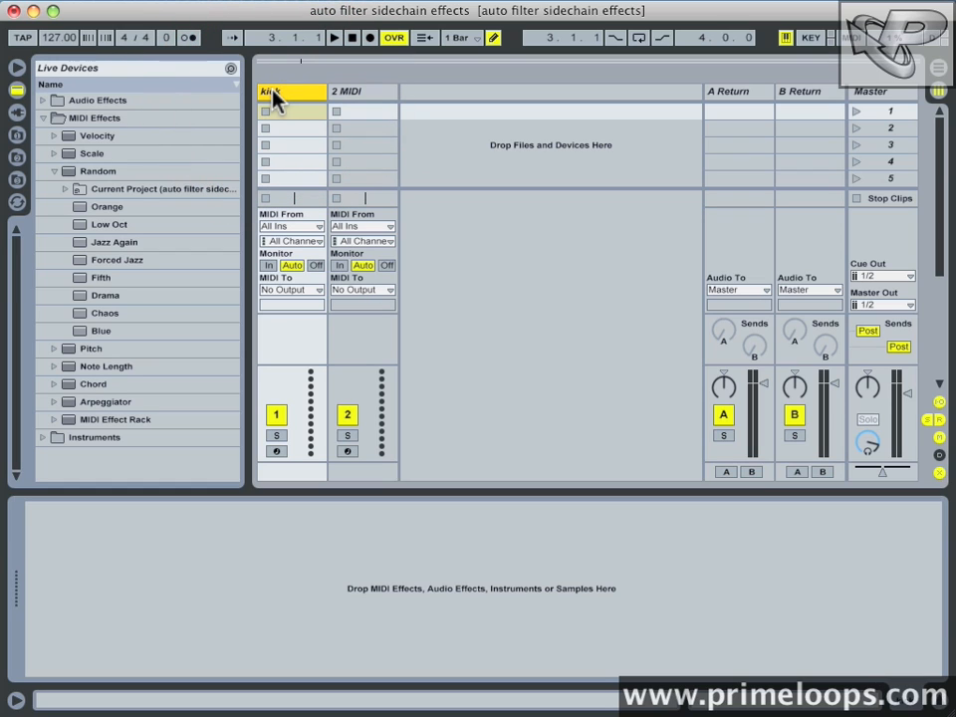
pyautogui.click(361, 92)
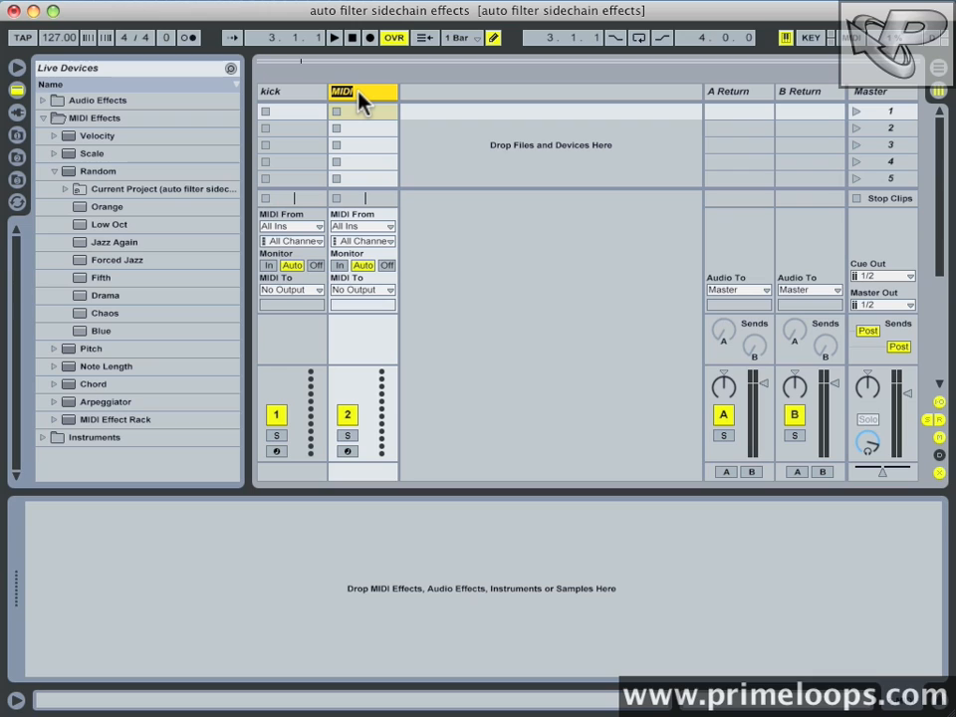
pyautogui.write('sidechain bass')
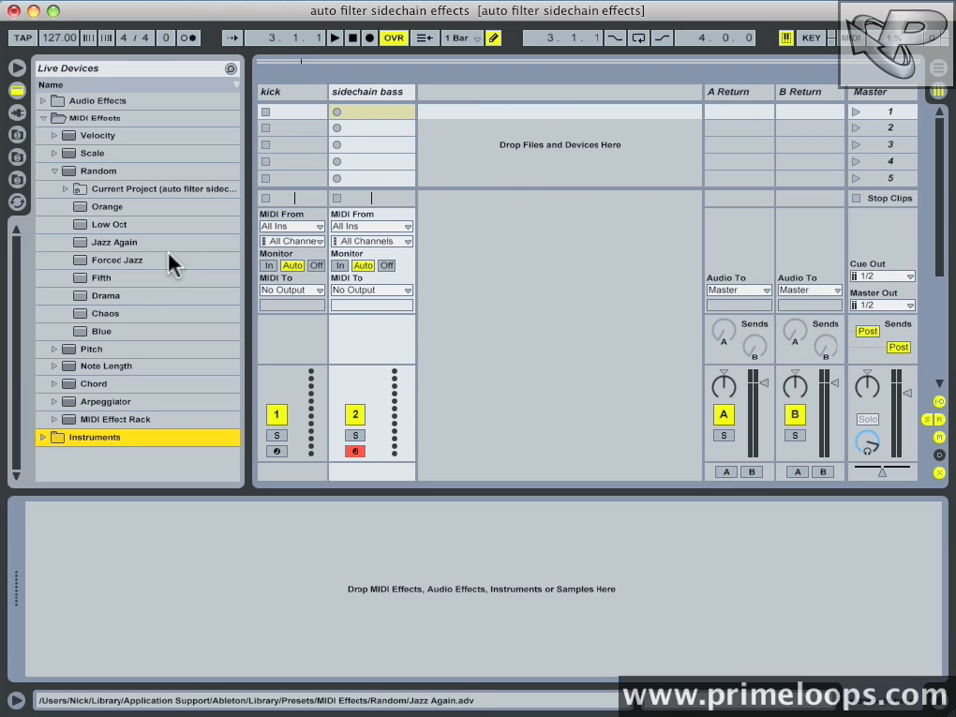
pyautogui.moveTo(82, 422)
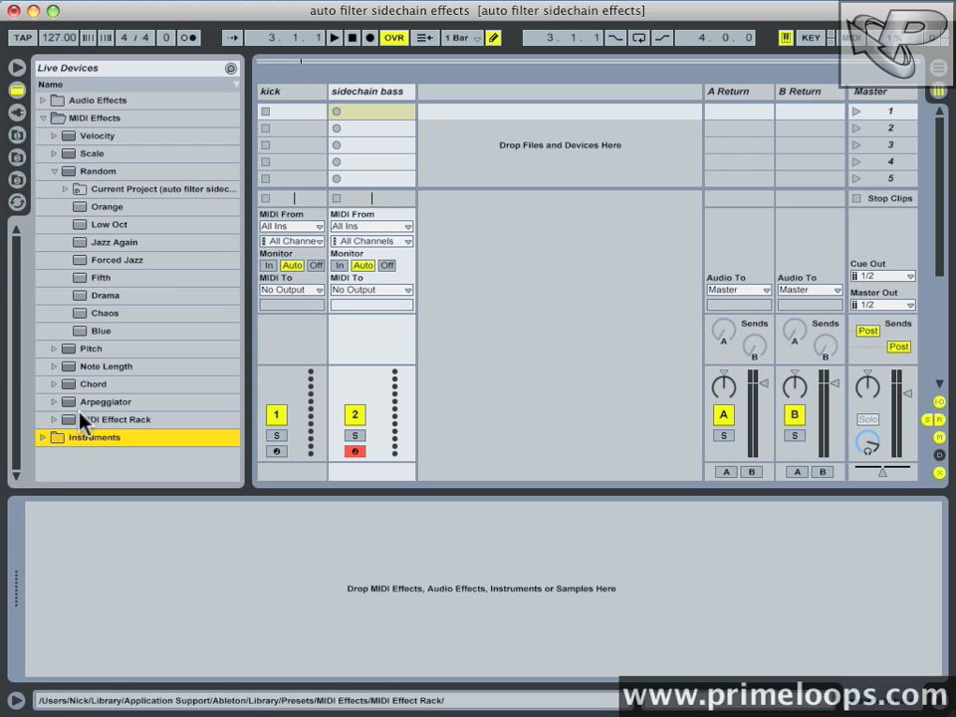
# Step: Load Analog Bass from Instruments onto sidechain bass, then expand the Impulse kit presets
pyautogui.click(41, 437)
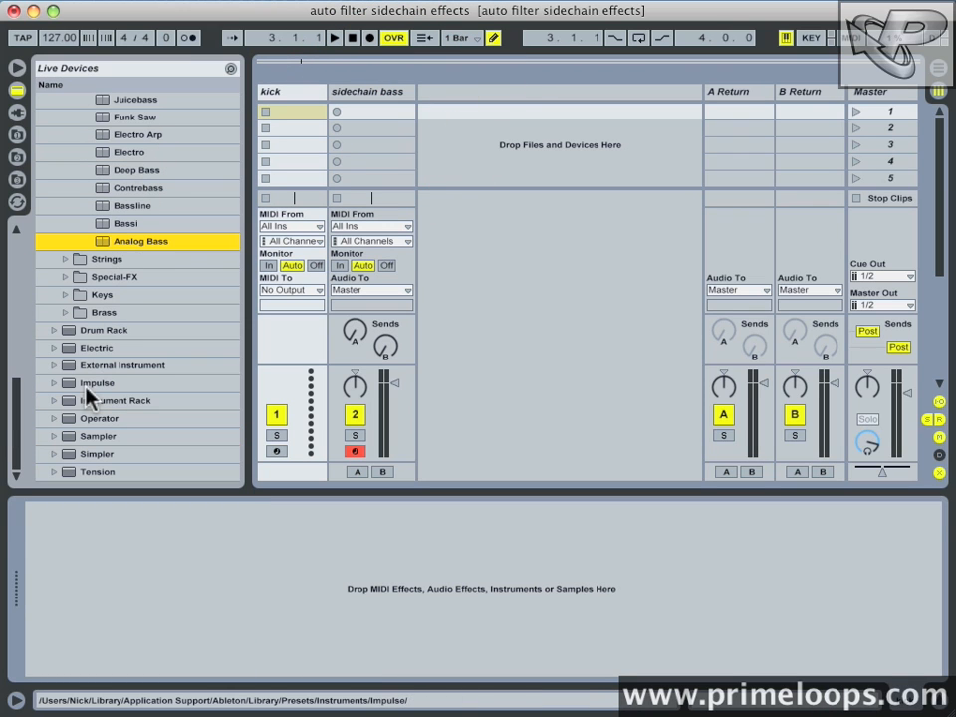
pyautogui.click(52, 330)
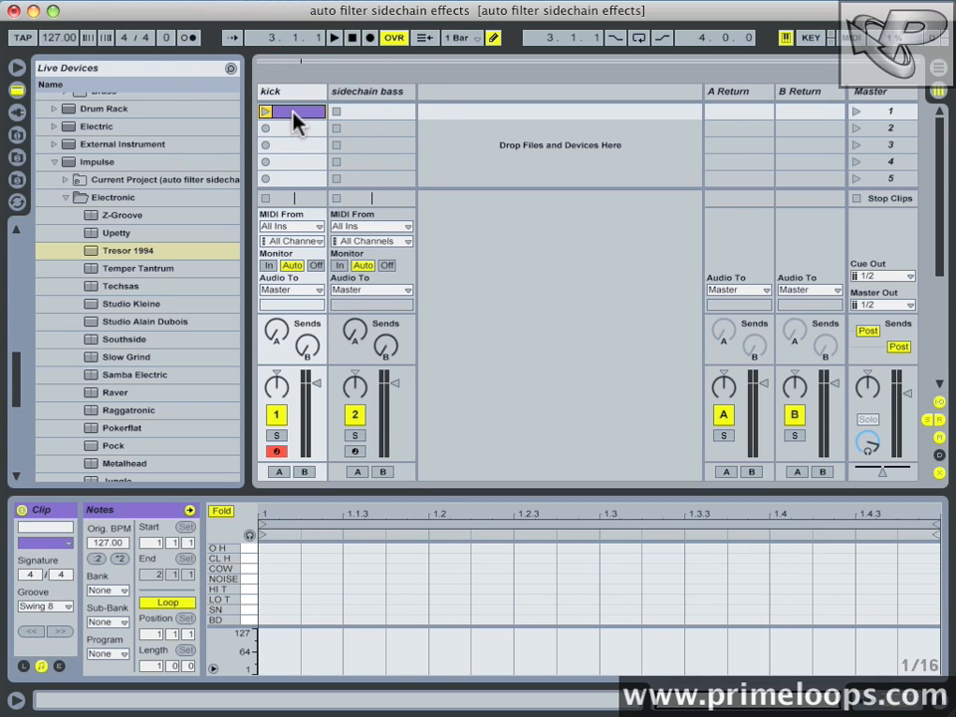
# Step: Set the kick clip grid to 1/4 and draw kick hits across the bar
pyautogui.rightClick(358, 573)
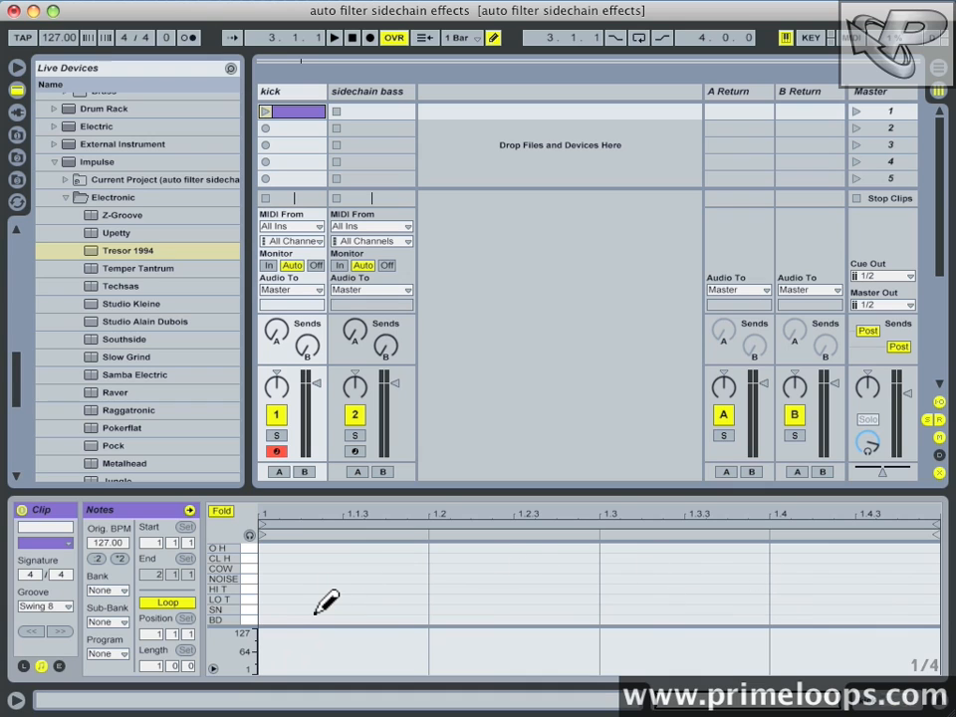
pyautogui.moveTo(261, 619); pyautogui.dragTo(429, 619)
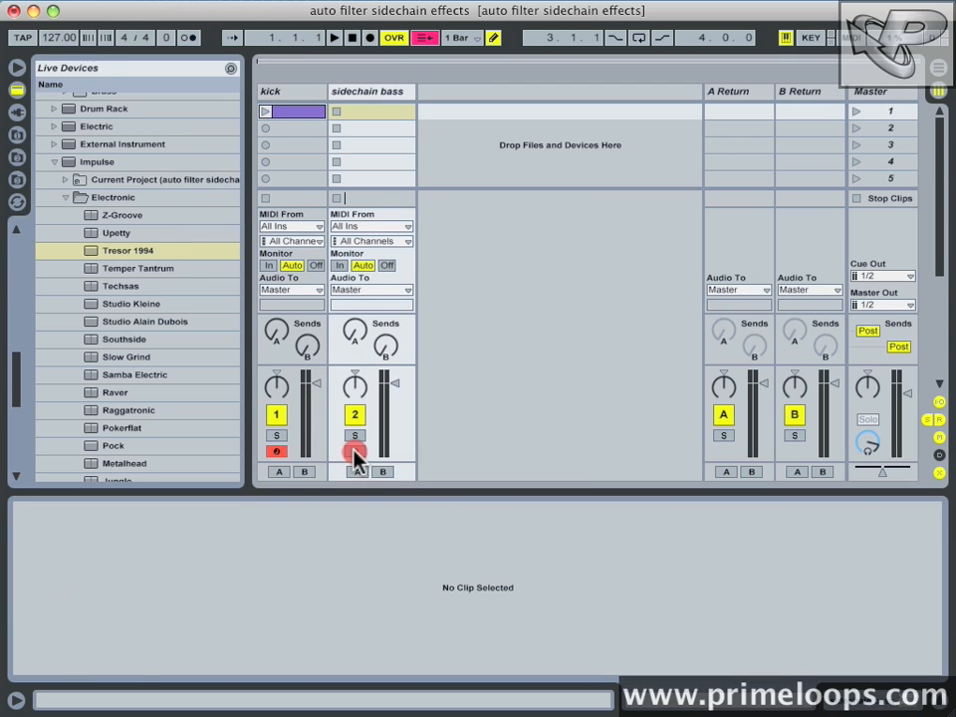
# Step: Arm sidechain bass, add a clip with one sustained note, and play both clips
pyautogui.click(371, 111)
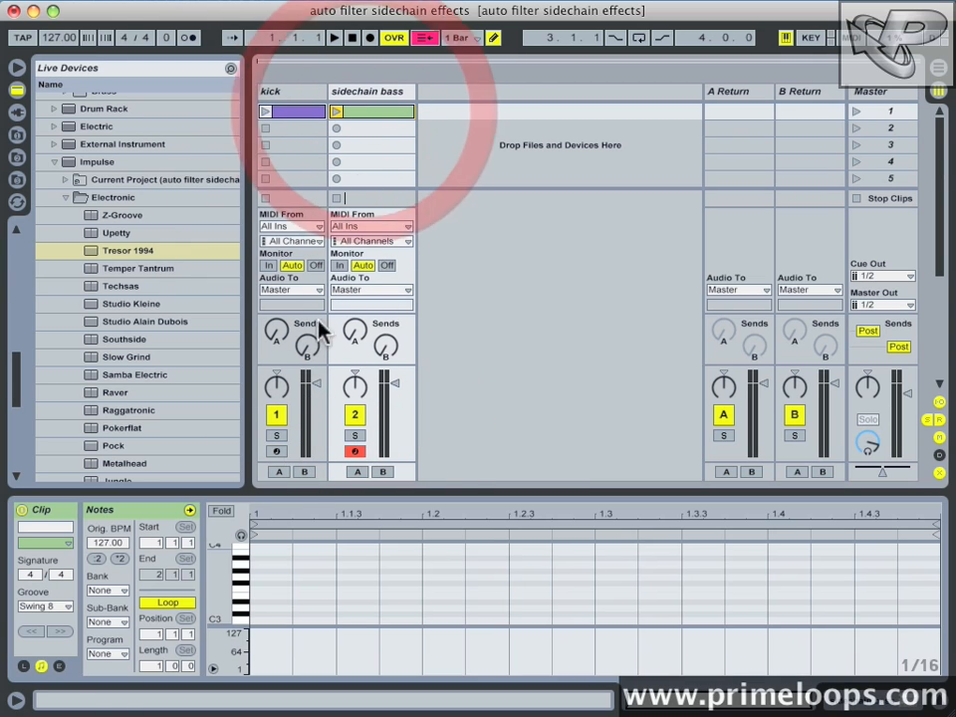
pyautogui.rightClick(677, 552)
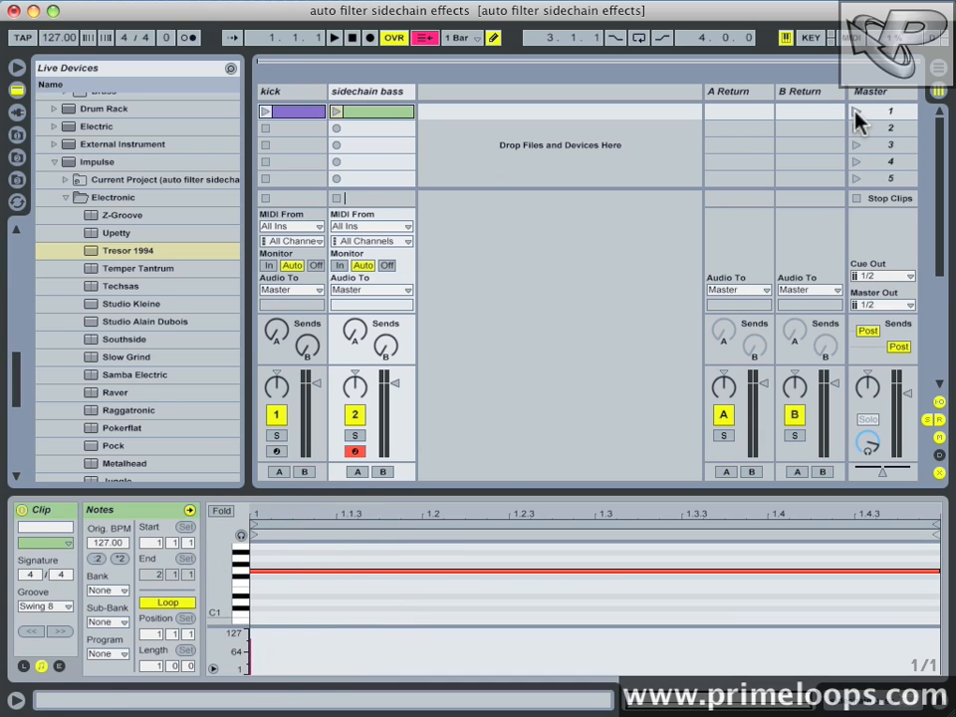
pyautogui.click(335, 37)
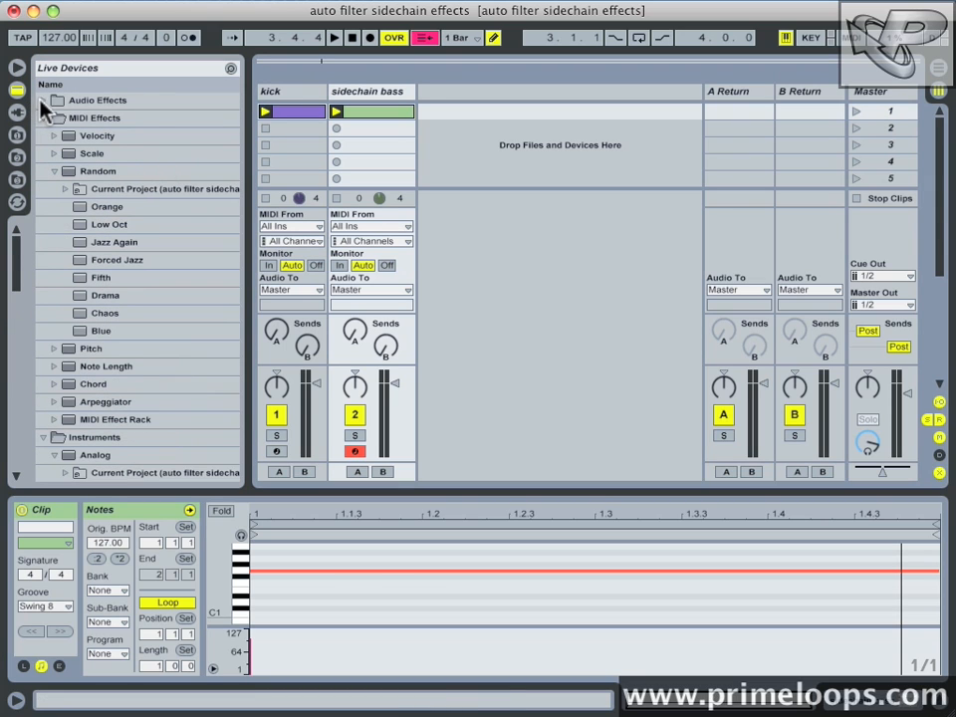
# Step: Add Auto Filter to sidechain bass with its sidechain Audio From set to kick
pyautogui.click(41, 99)
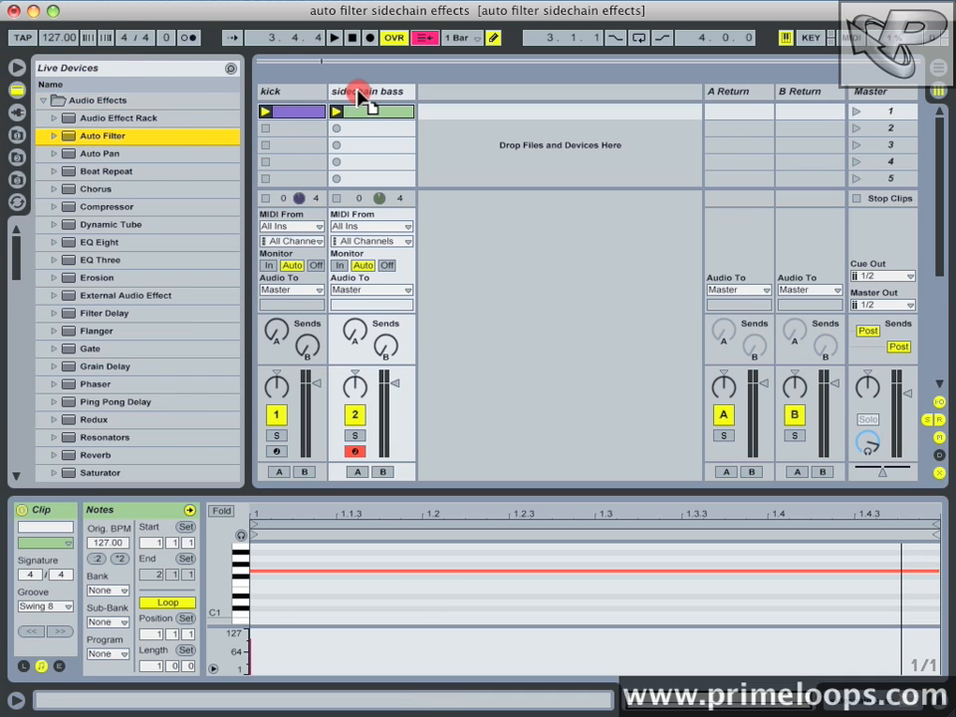
pyautogui.click(371, 92)
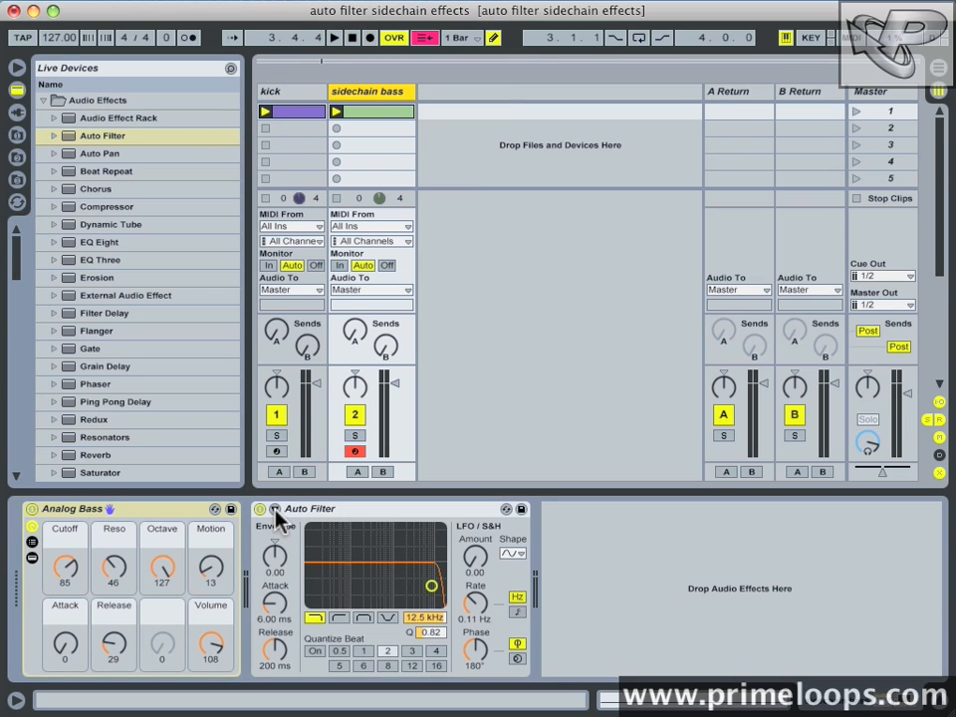
pyautogui.click(274, 509)
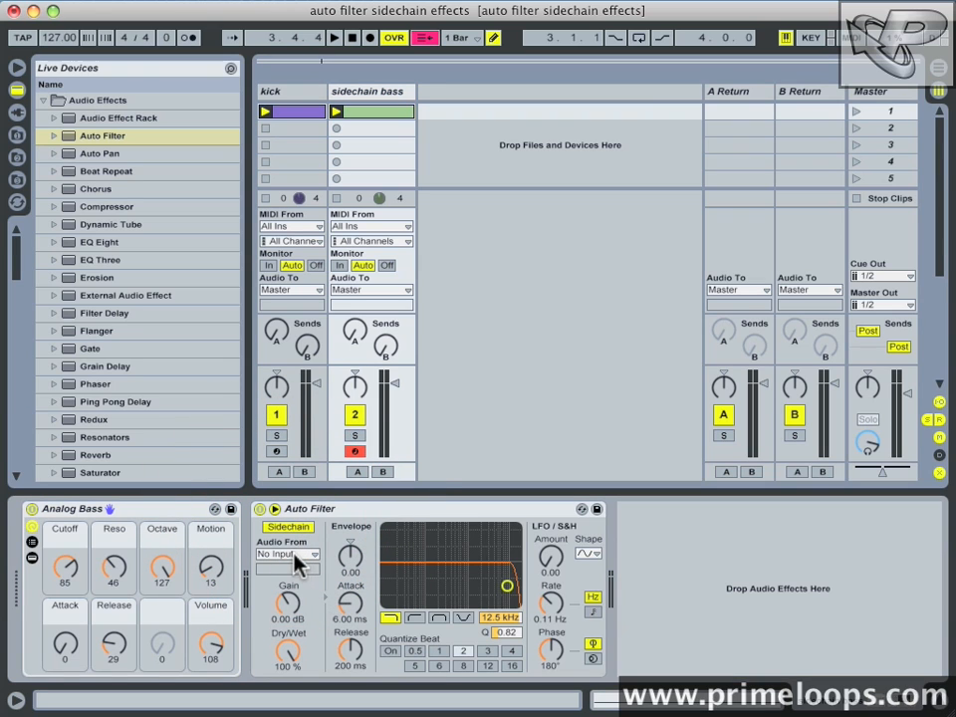
pyautogui.click(289, 554)
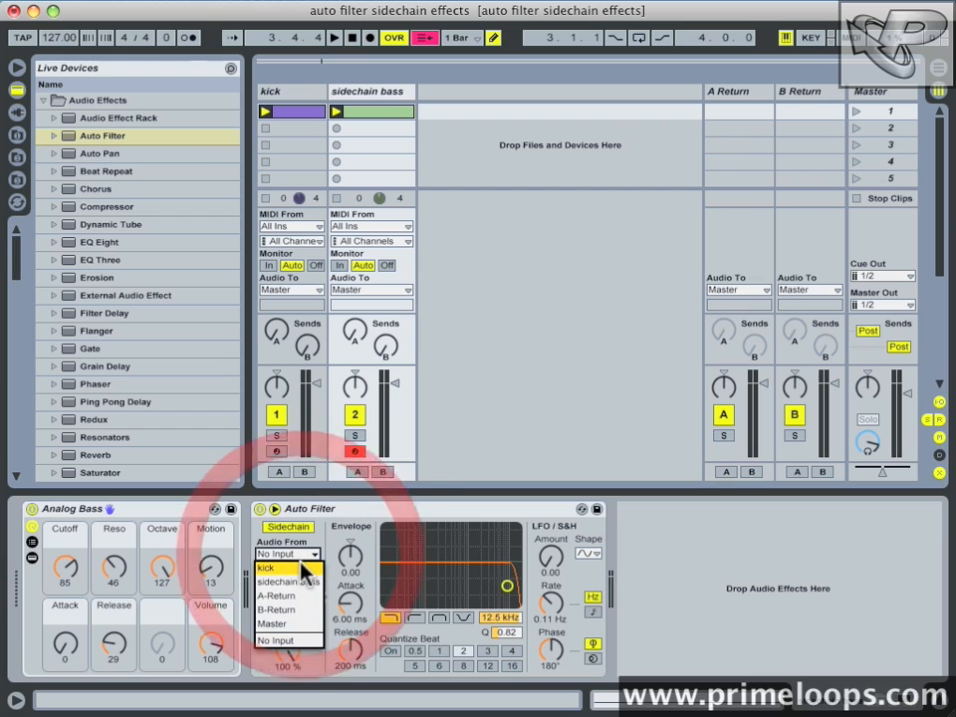
pyautogui.click(266, 567)
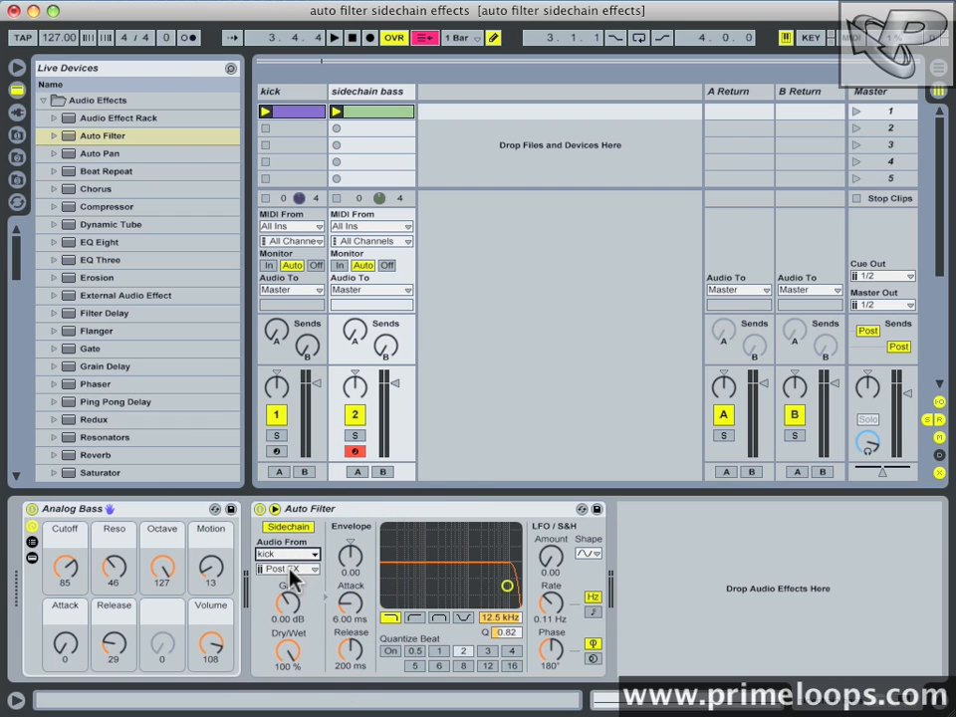
pyautogui.moveTo(506, 577)
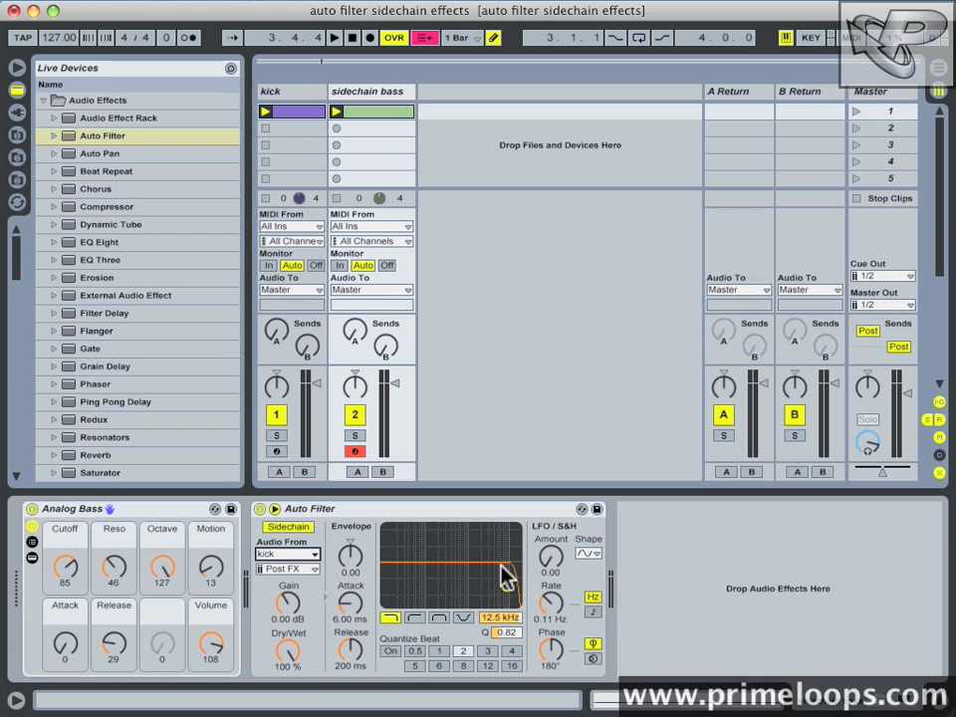
# Step: Drag the Auto Filter cutoff down to about 840 Hz with slightly more resonance
pyautogui.moveTo(503, 578); pyautogui.dragTo(503, 585)
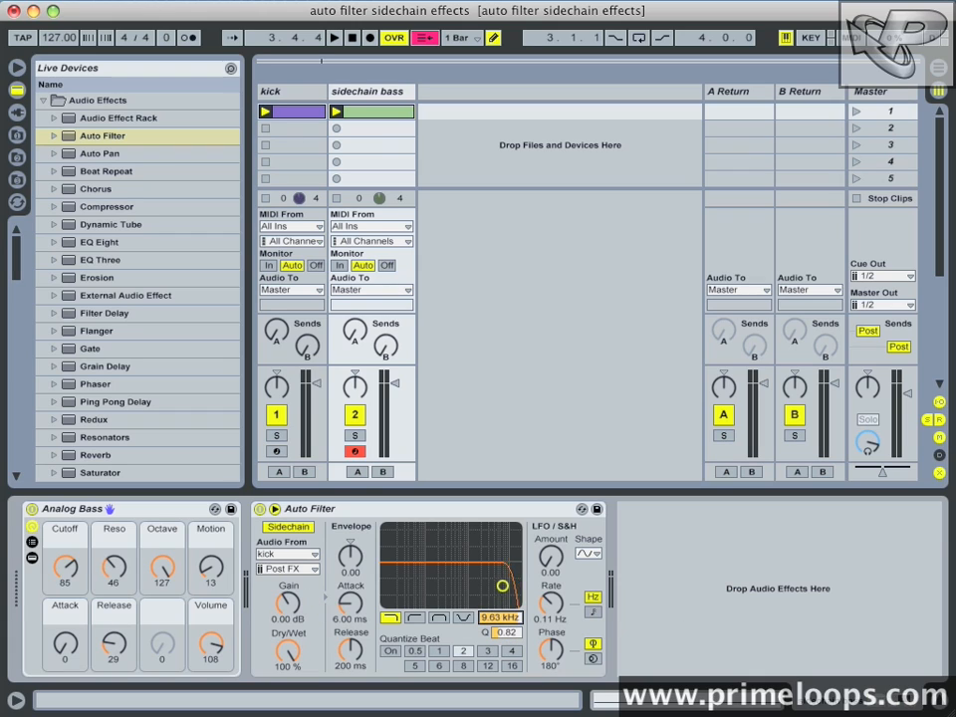
pyautogui.moveTo(503, 584); pyautogui.dragTo(448, 585)
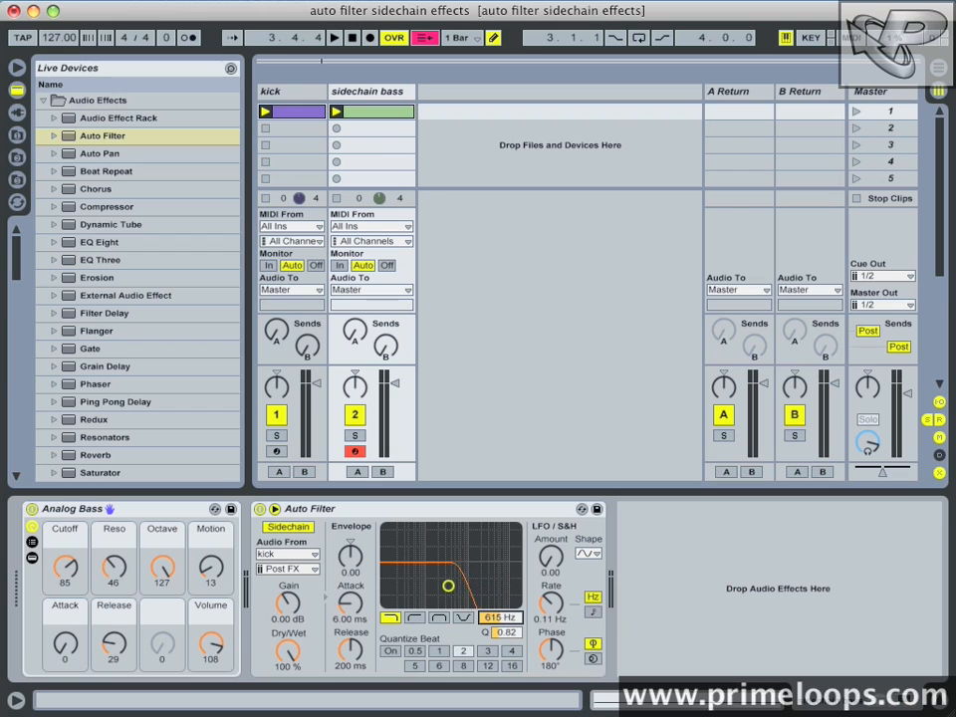
pyautogui.moveTo(448, 585); pyautogui.dragTo(454, 584)
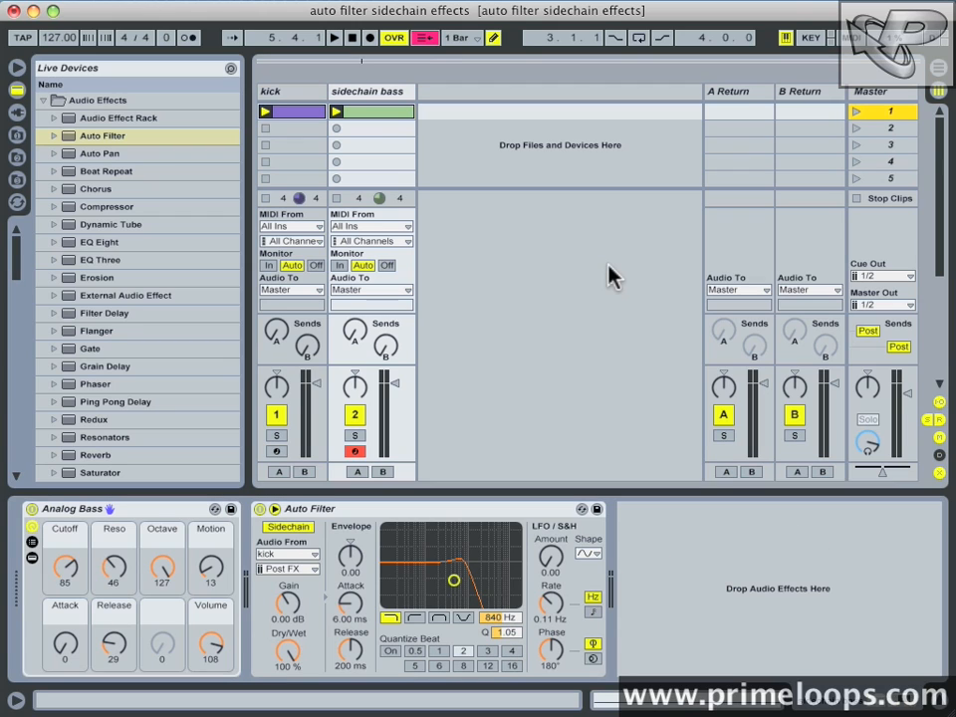
pyautogui.moveTo(481, 425)
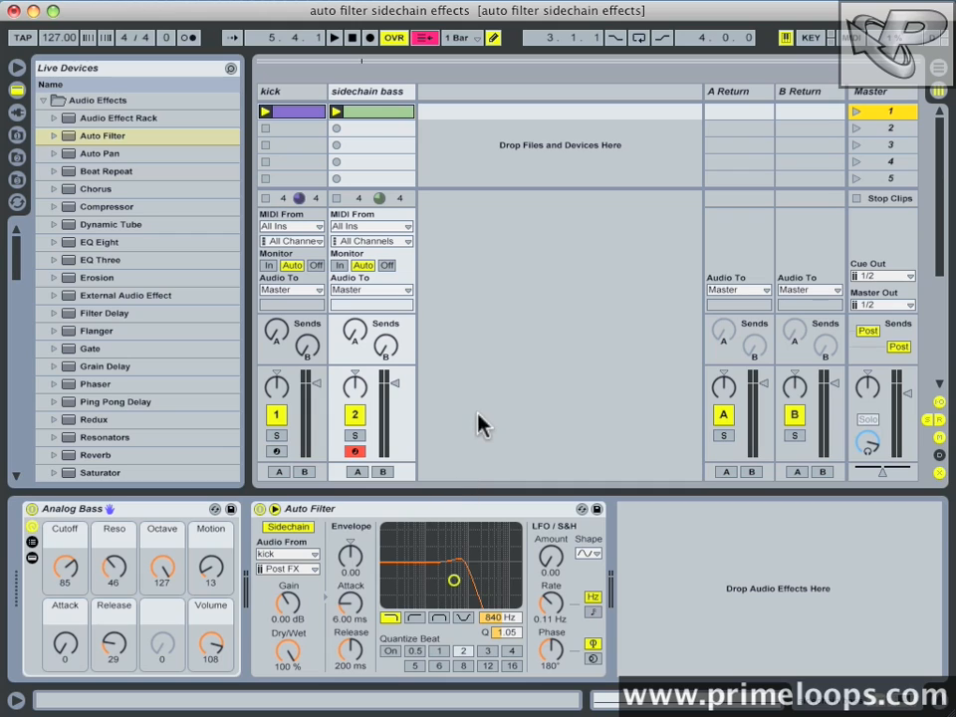
pyautogui.moveTo(517, 386)
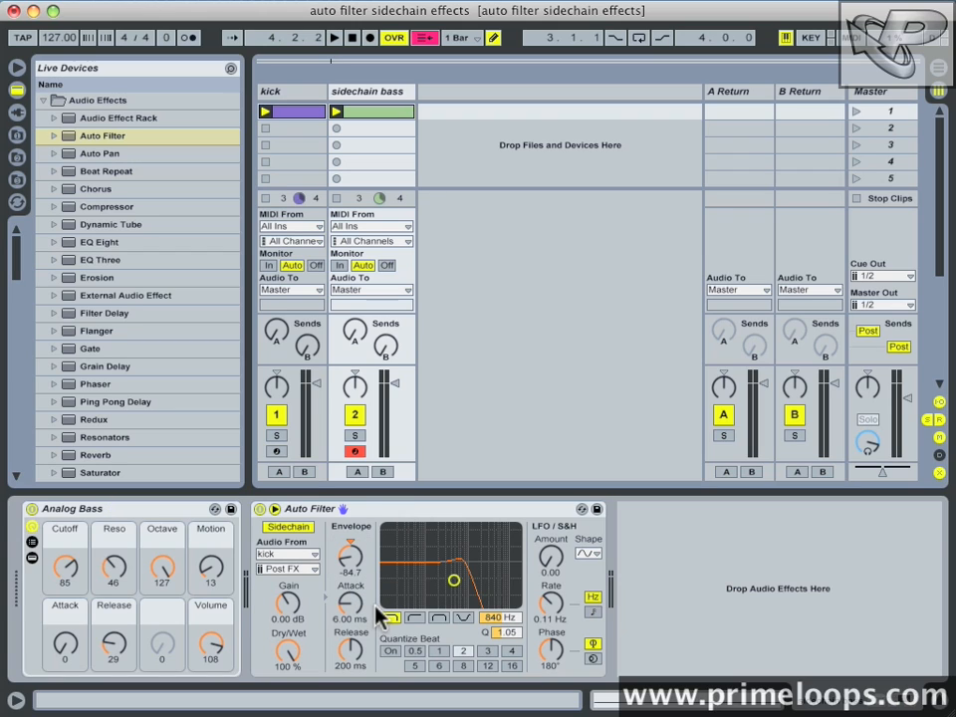
pyautogui.moveTo(318, 628)
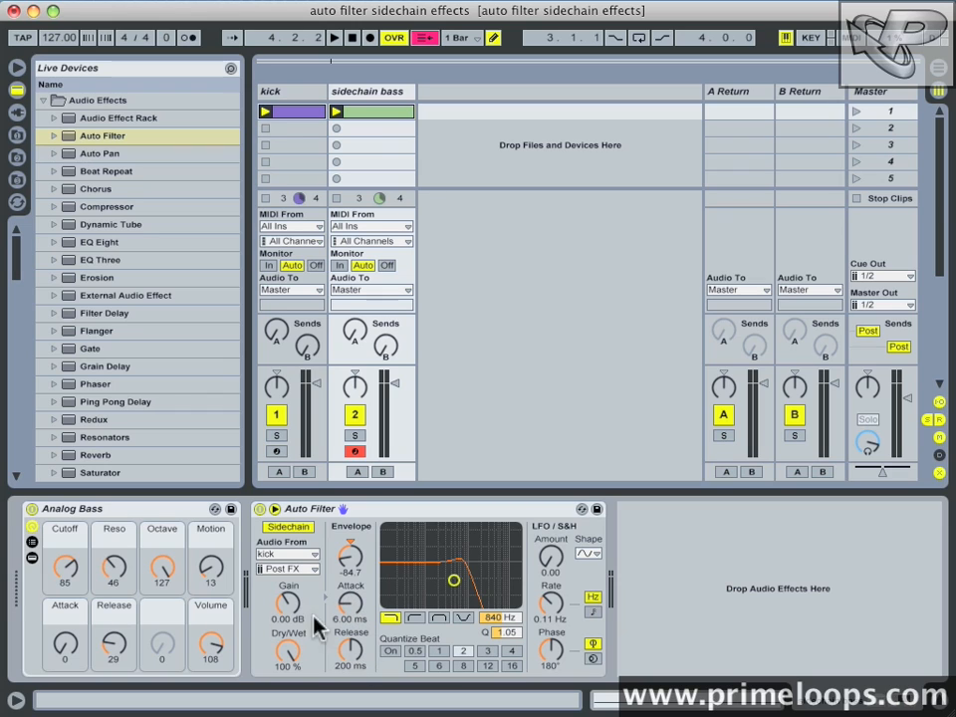
pyautogui.moveTo(408, 593)
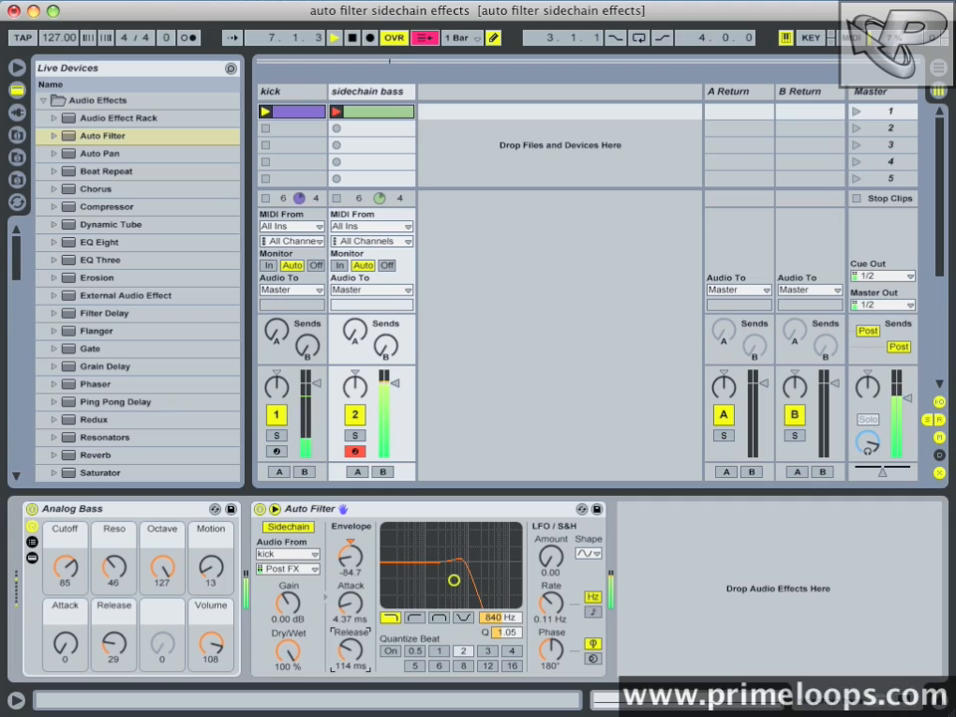
# Step: During playback, sweep the cutoff between 111 Hz and 1.41 kHz, settling near 406 Hz
pyautogui.moveTo(453, 579); pyautogui.dragTo(440, 580)
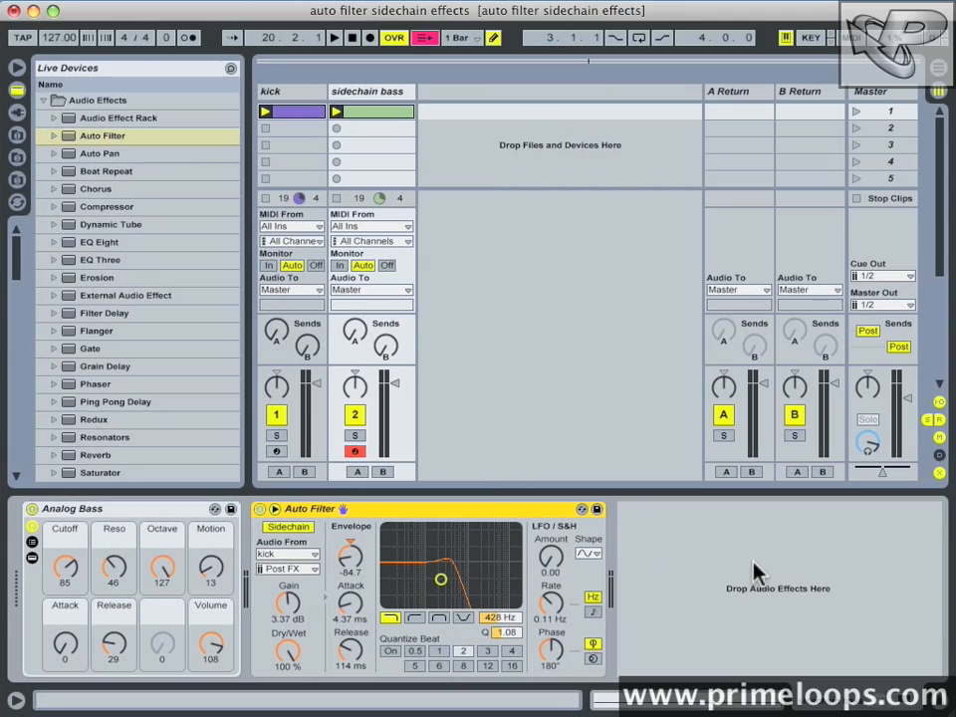
pyautogui.moveTo(503, 628)
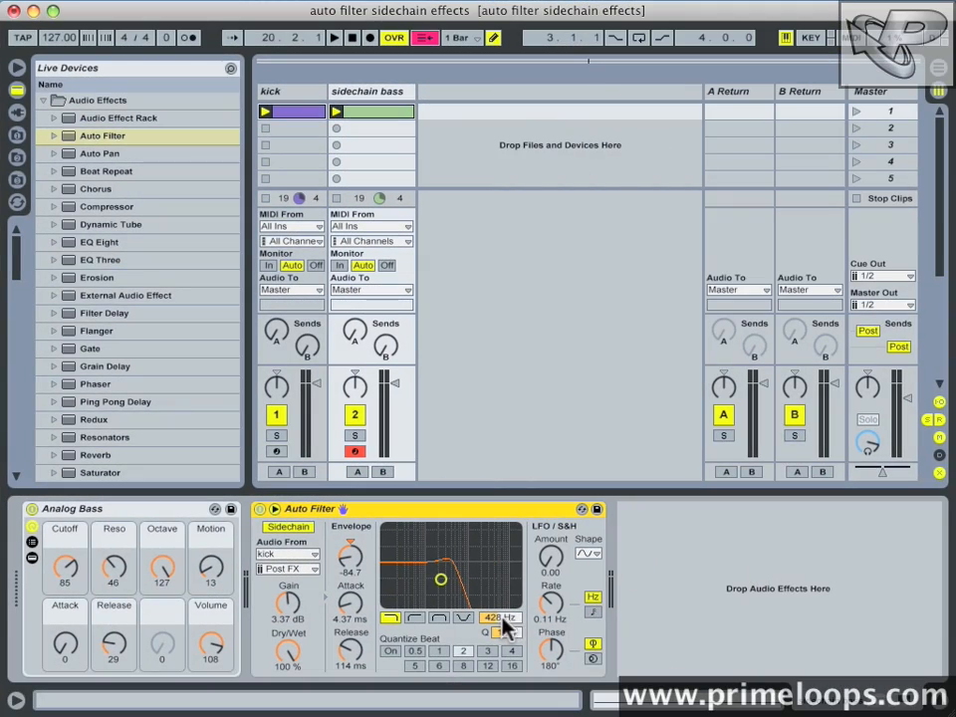
pyautogui.click(334, 38)
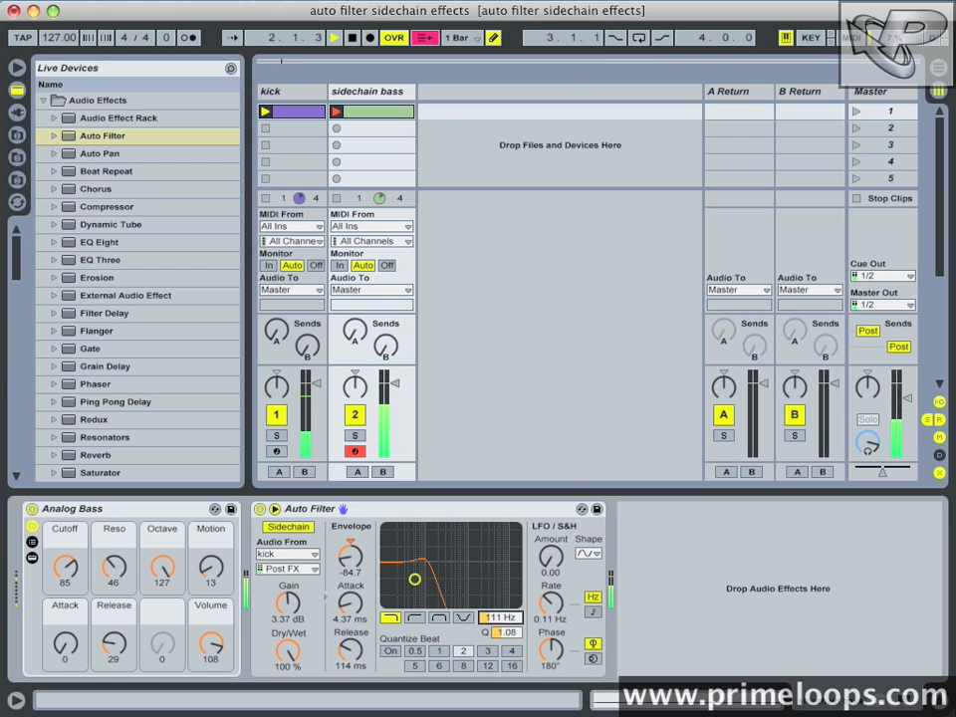
pyautogui.moveTo(414, 580); pyautogui.dragTo(463, 578)
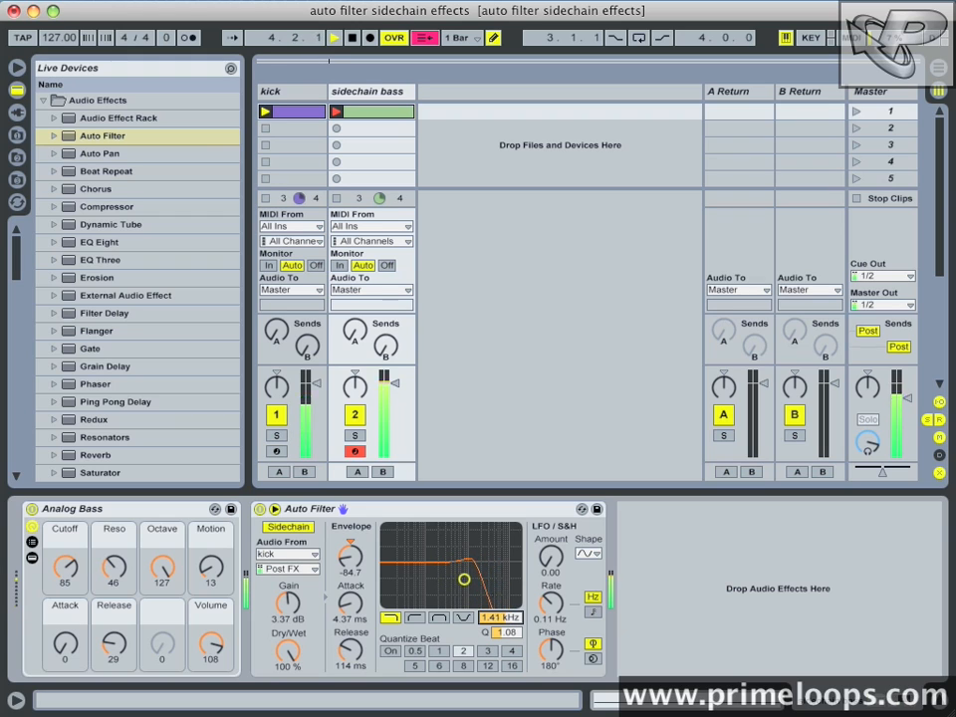
pyautogui.moveTo(463, 578); pyautogui.dragTo(436, 579)
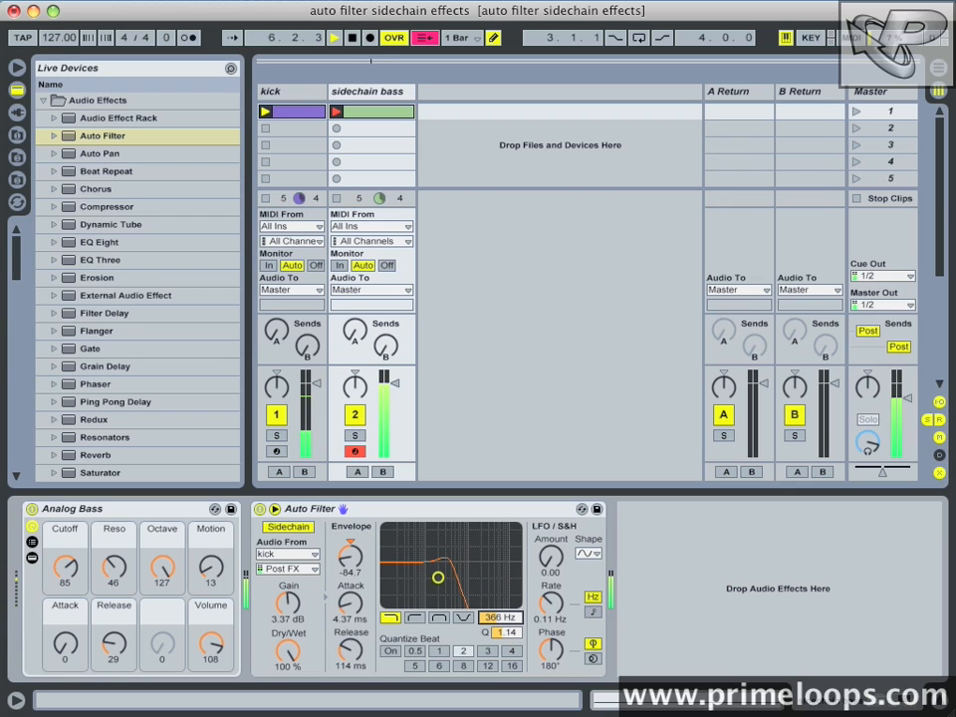
pyautogui.moveTo(437, 578); pyautogui.dragTo(448, 578)
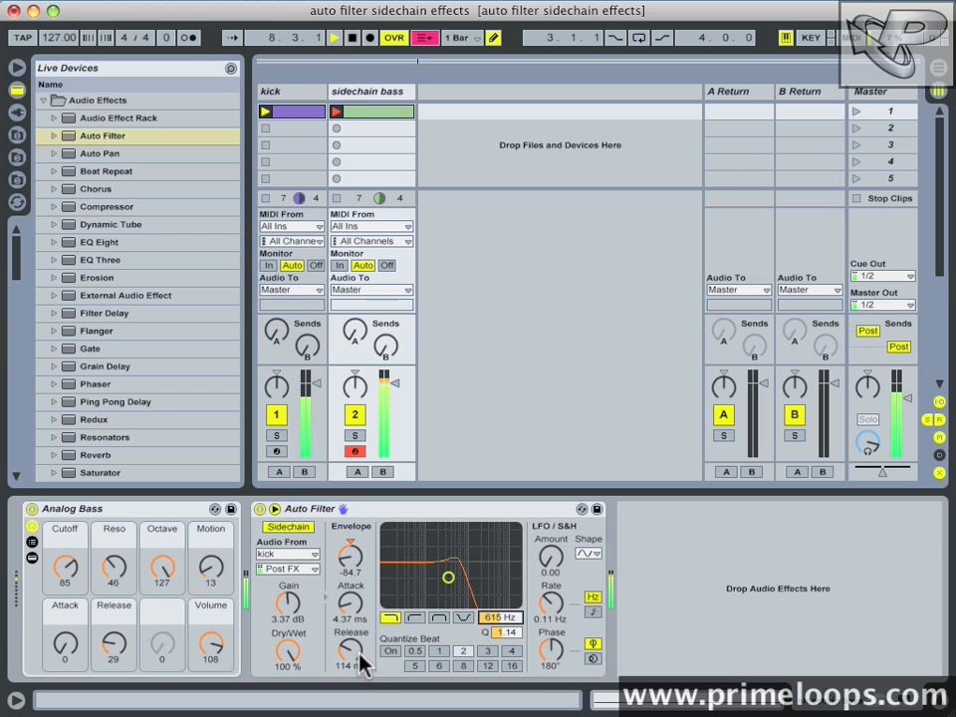
pyautogui.moveTo(448, 577); pyautogui.dragTo(438, 576)
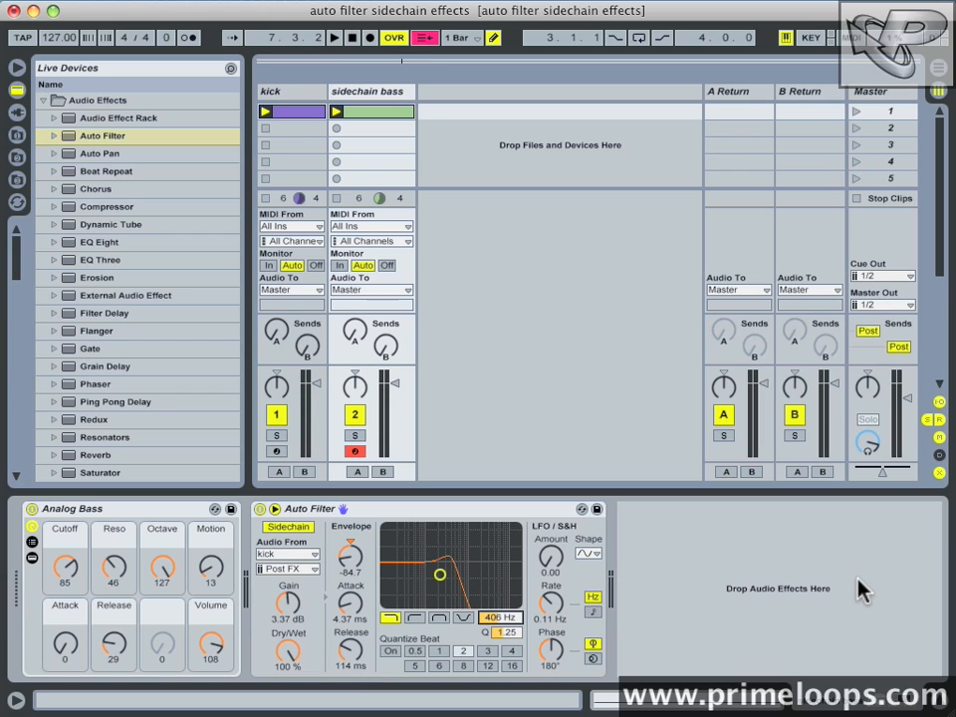